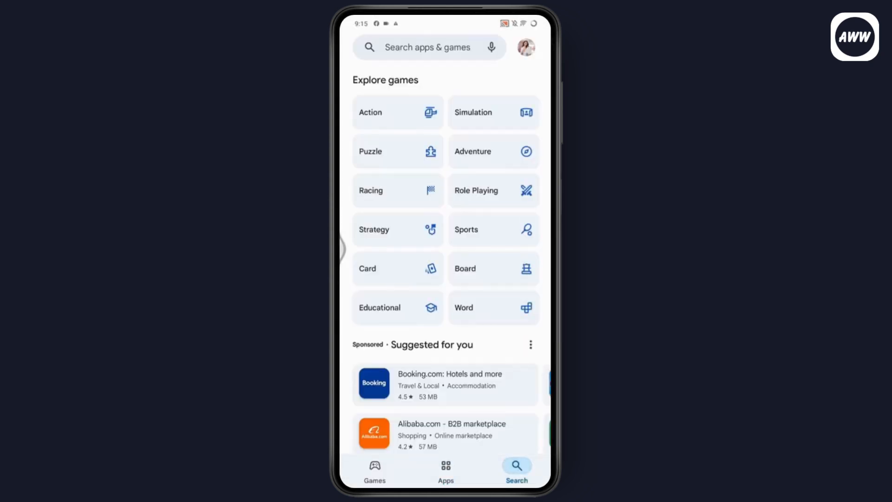
# - Search the Play Store for 'facebook' and confirm the Facebook app shows as installed
pyautogui.write('fa')
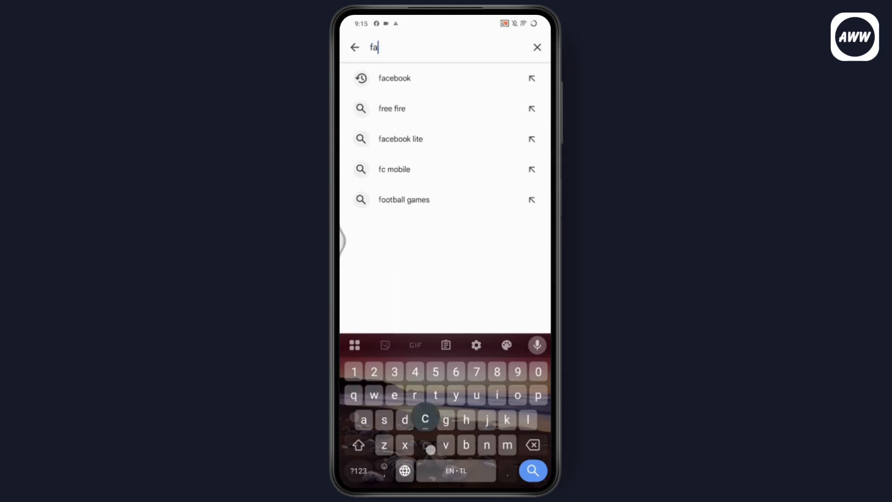
pyautogui.click(394, 78)
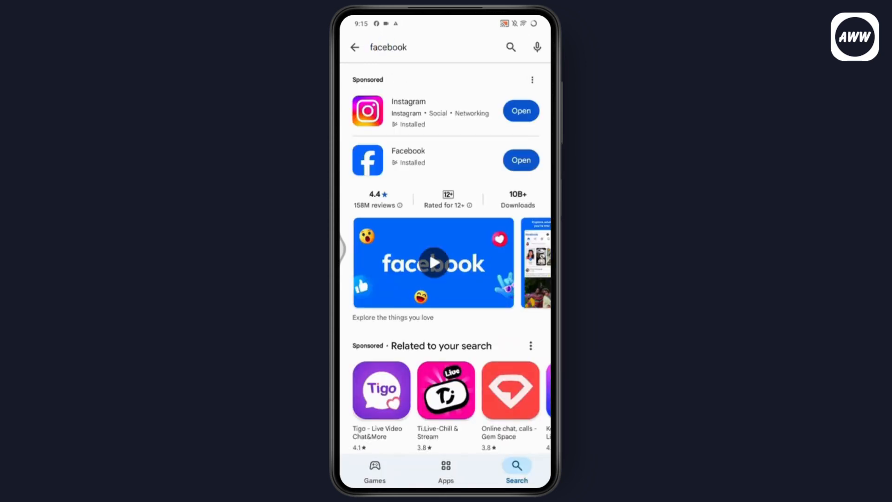
pyautogui.click(408, 159)
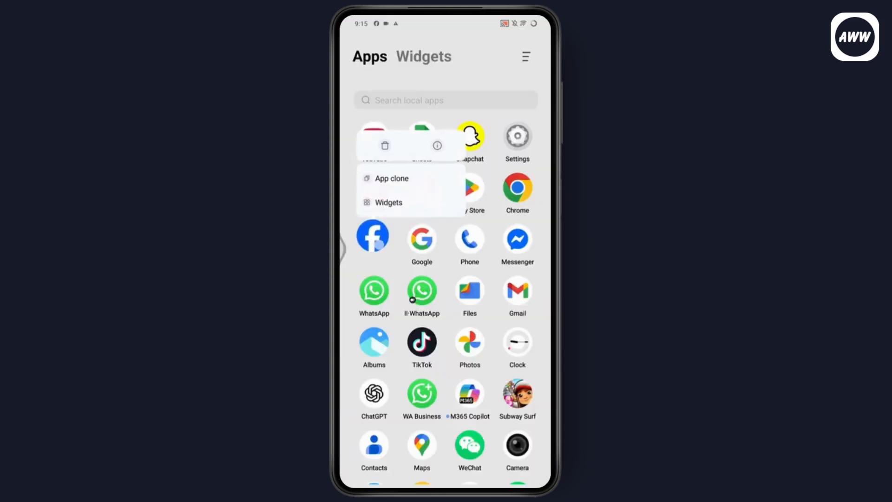
# - Clear Facebook's cache under App info Storage & cache, then relaunch Facebook to its feed
pyautogui.click(437, 145)
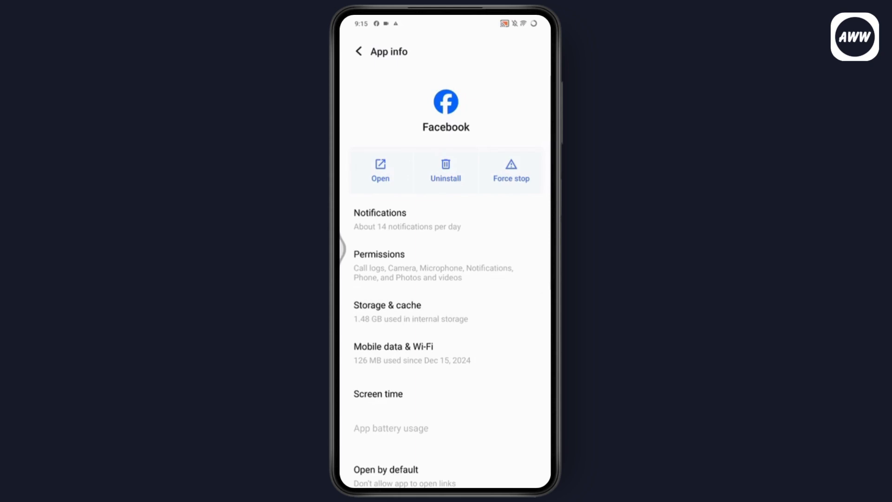
pyautogui.click(387, 311)
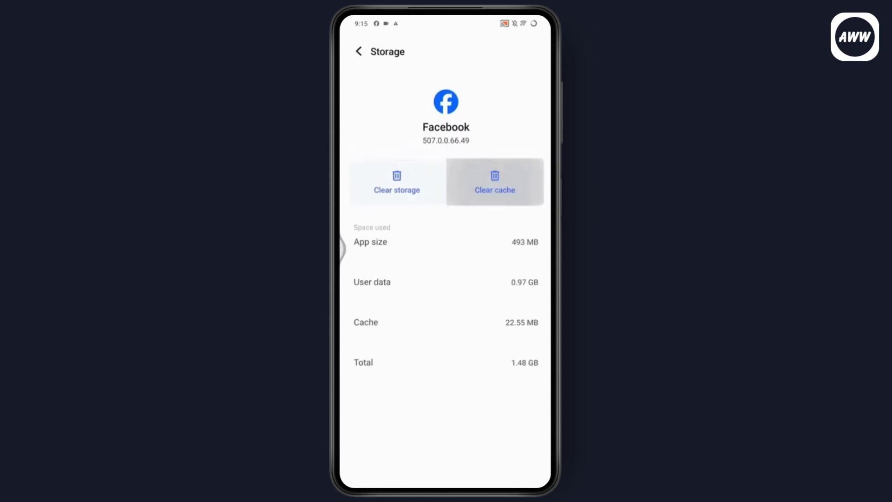
pyautogui.click(494, 182)
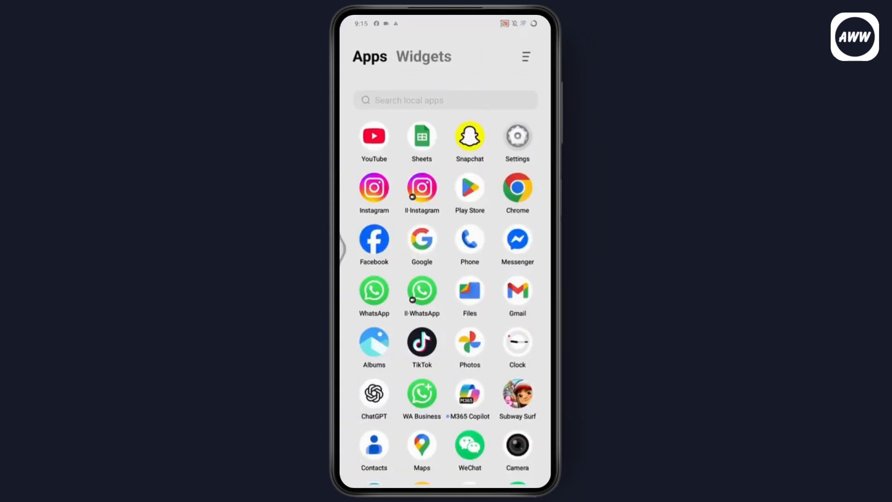
pyautogui.click(373, 239)
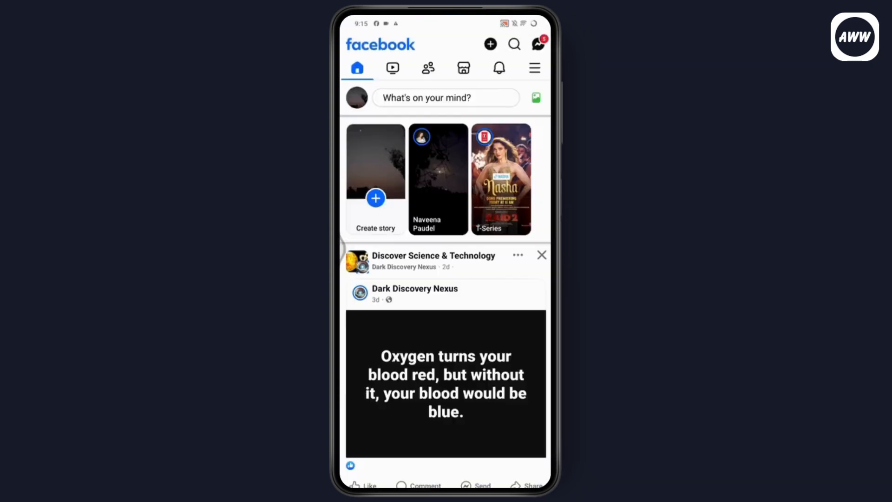